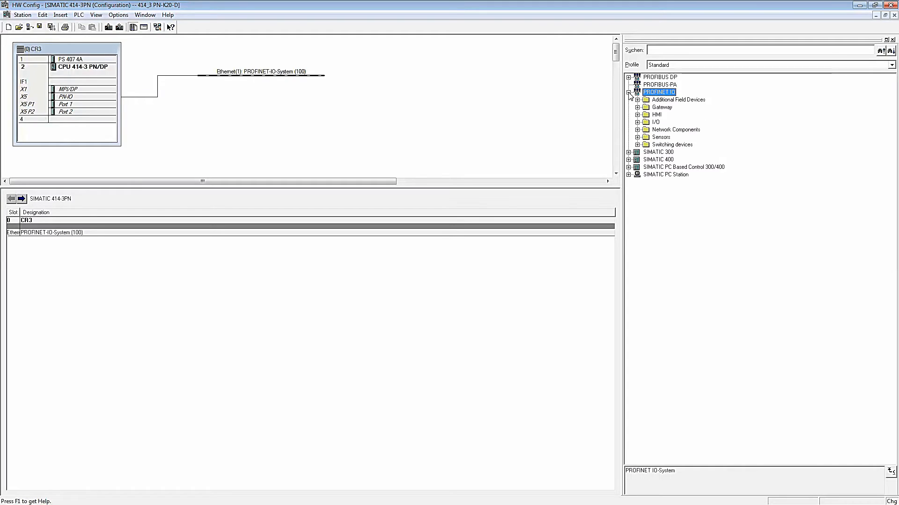
Attach a Pepperl+Fuchs VBG-PN-K20-D gateway (DAP V1.0, no IRT switch) to the PROFINET-IO-System (100) line.
click(636, 99)
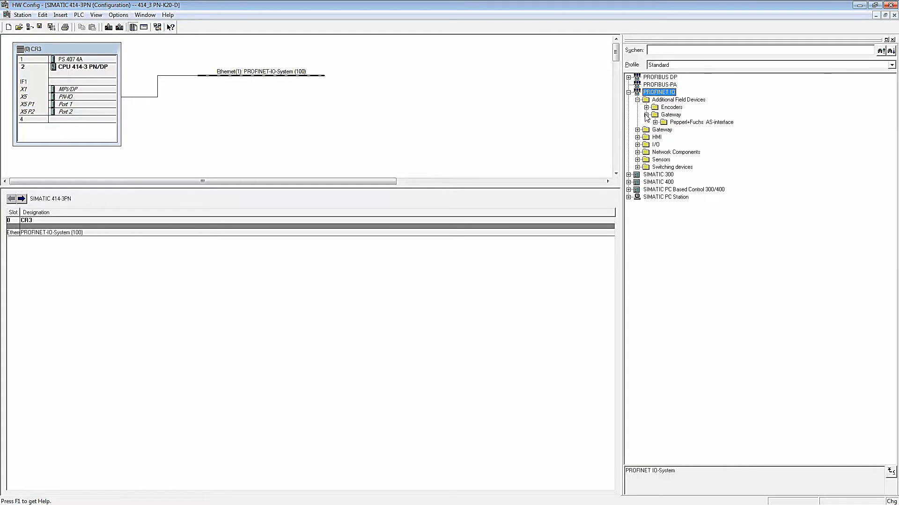
click(655, 121)
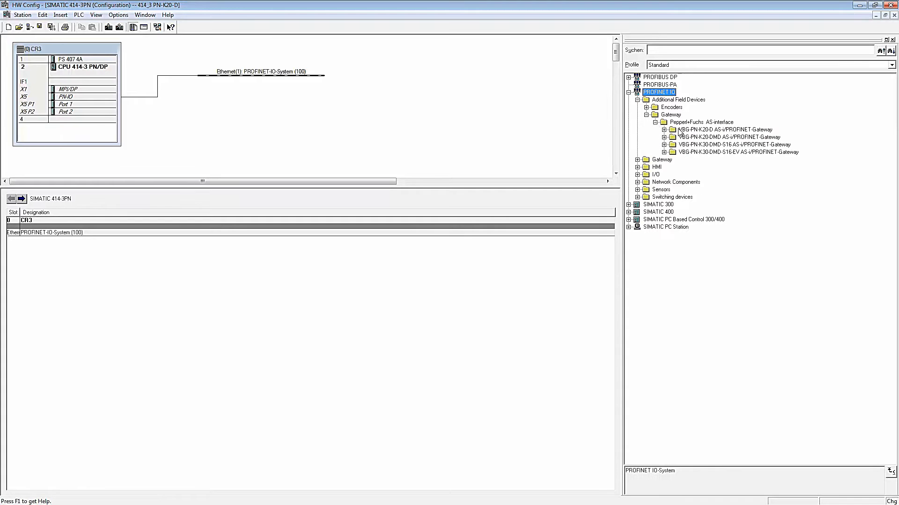
click(664, 130)
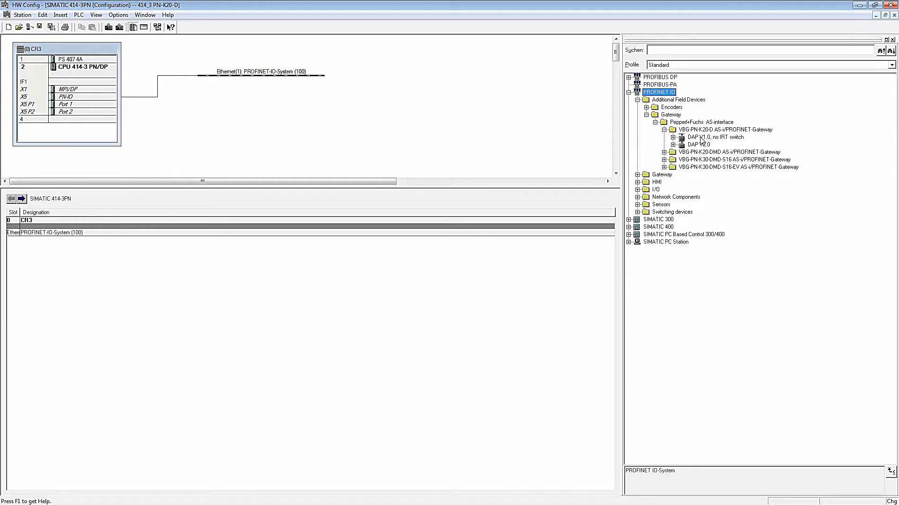
click(713, 137)
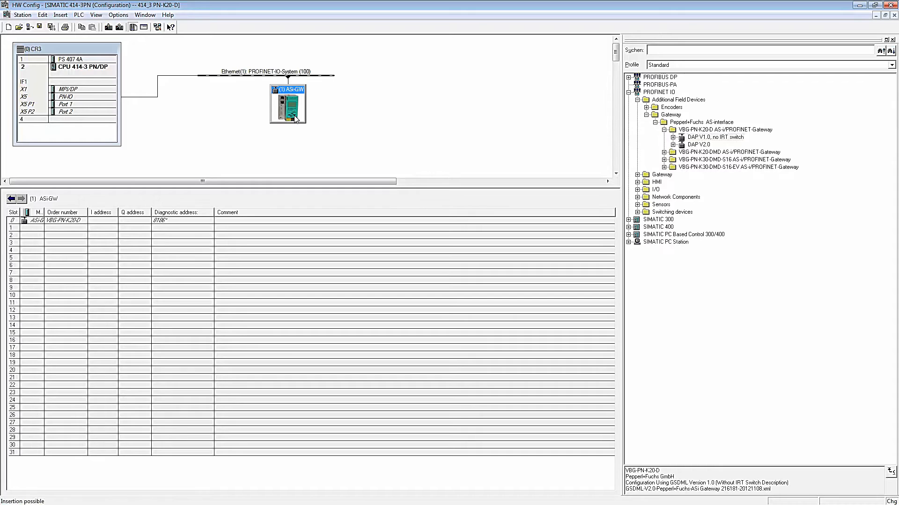
Change the gateway's device name in its General properties from ASi-GW to gateway1.
double_click(287, 103)
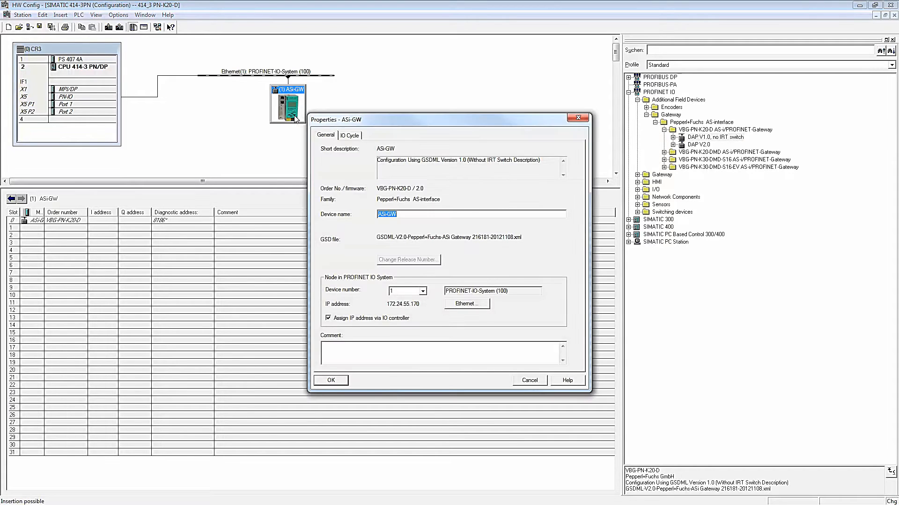
mouse_move(294, 124)
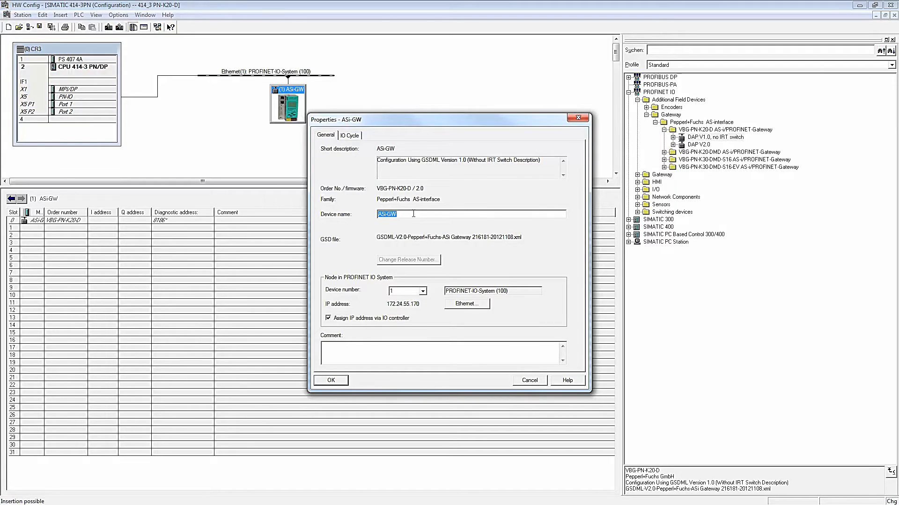
mouse_move(369, 216)
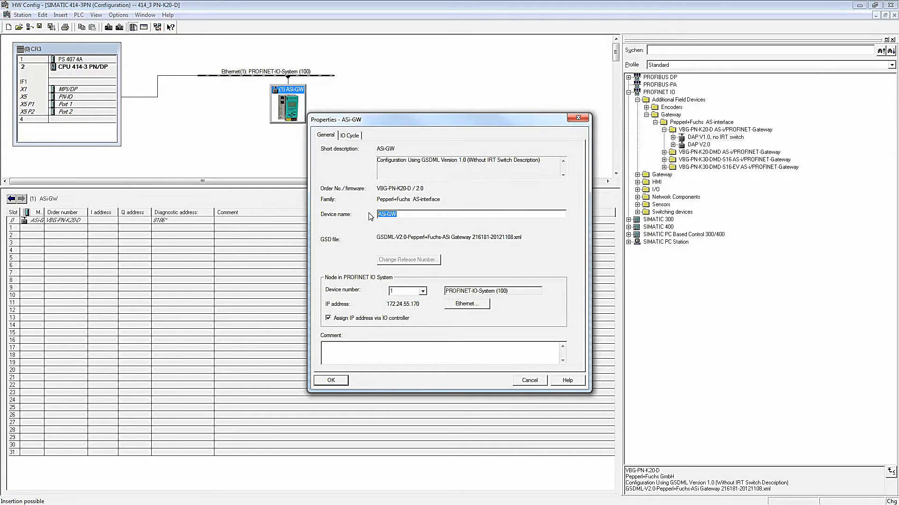
text(gateway1)
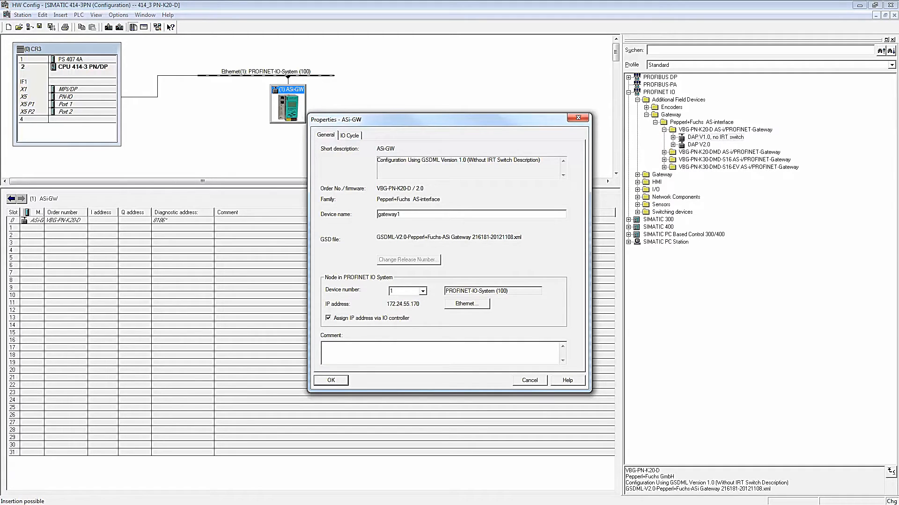
mouse_move(374, 225)
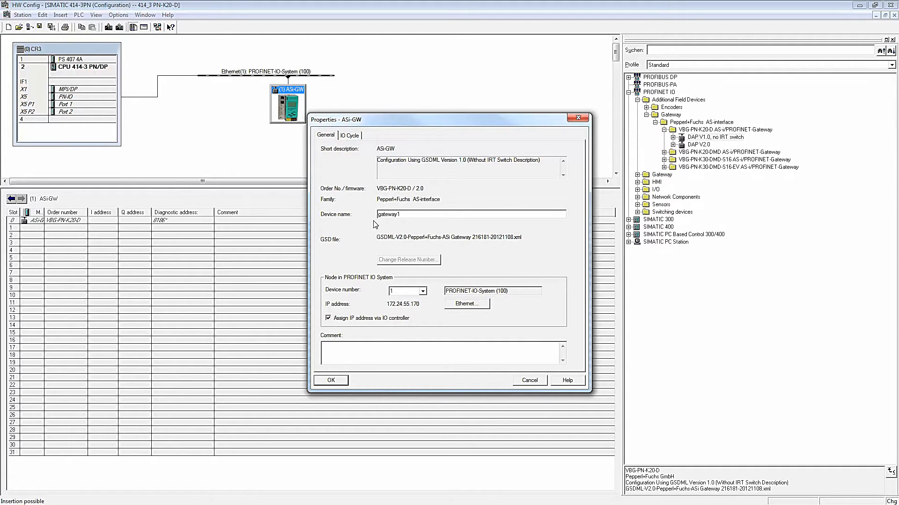
mouse_move(378, 312)
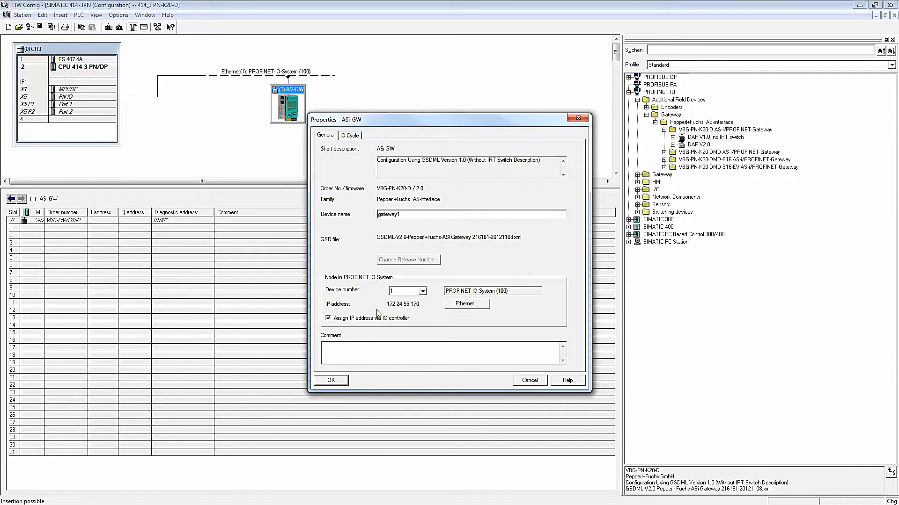
mouse_move(430, 327)
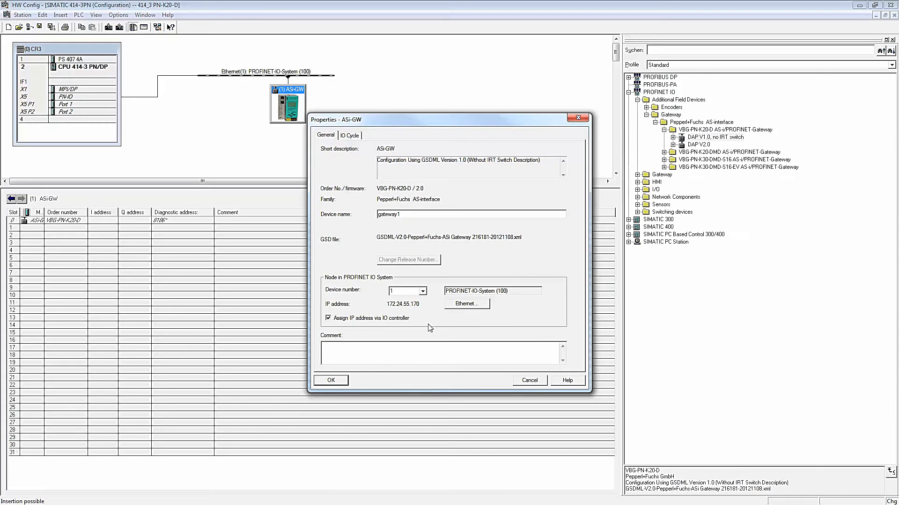
mouse_move(377, 313)
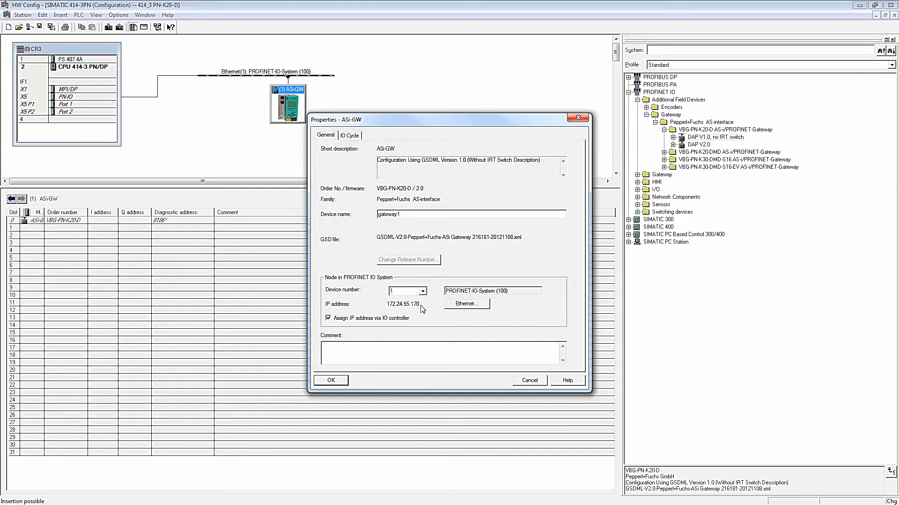
mouse_move(485, 306)
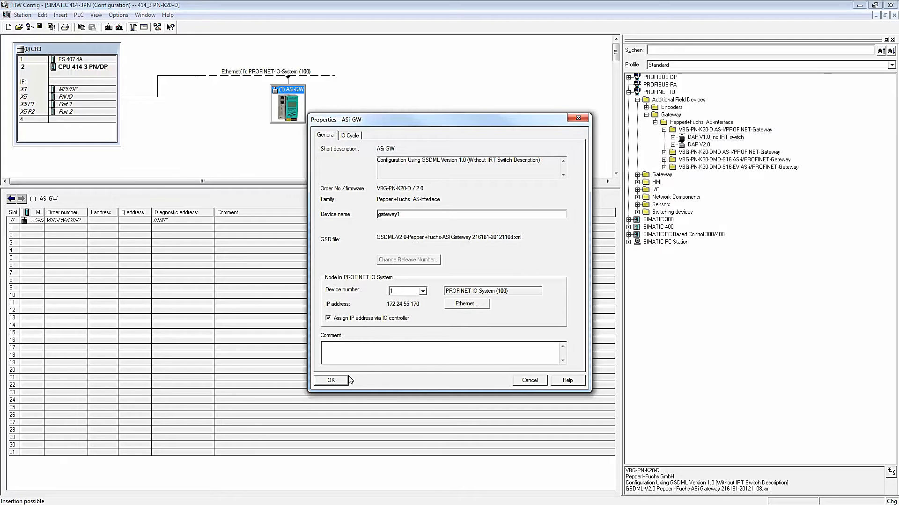
Confirm the gateway1 name and bring up Edit Ethernet Node from the PLC > Ethernet menu.
click(332, 380)
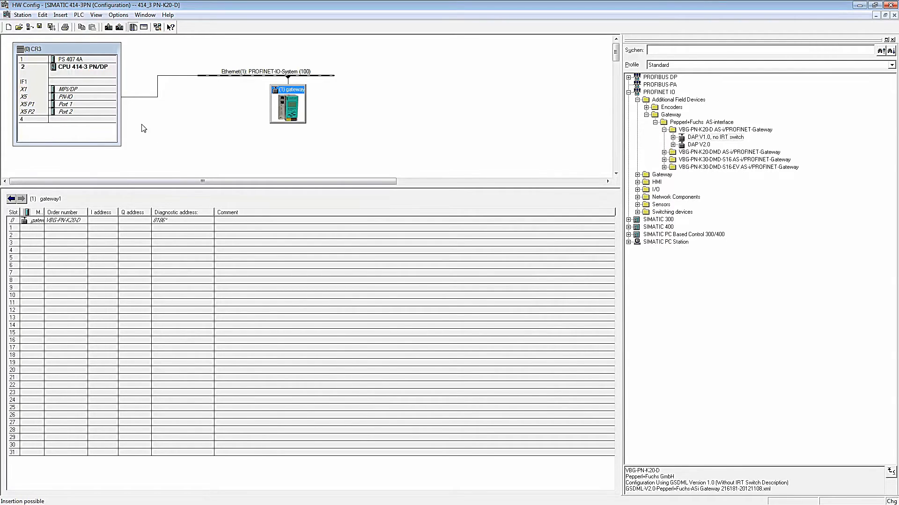
click(78, 15)
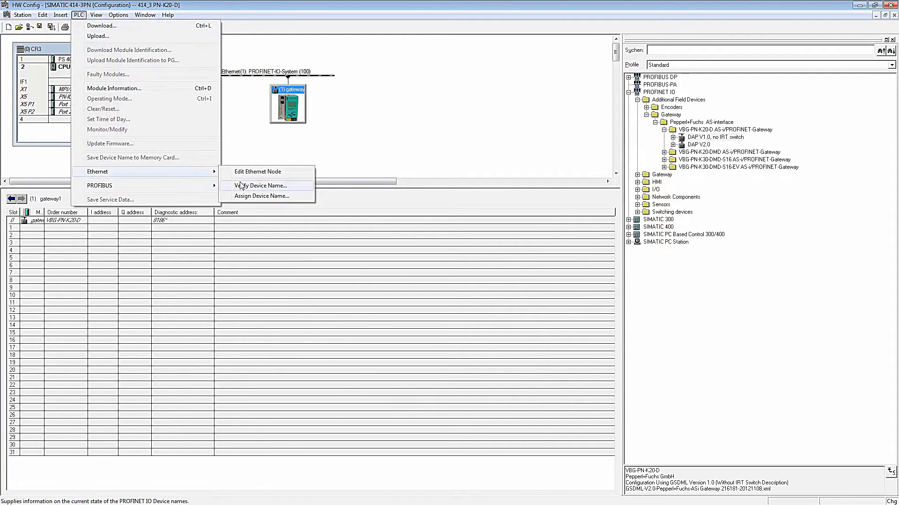
click(258, 171)
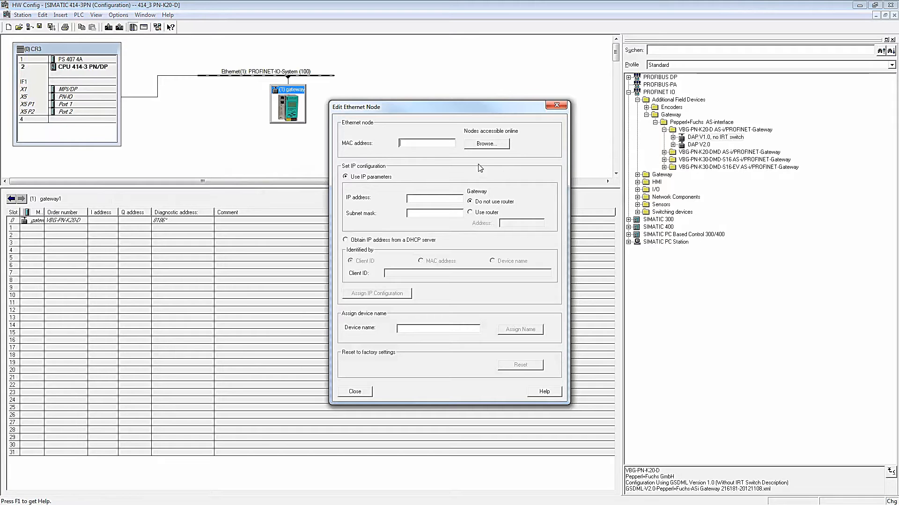
Browse the network, stop the flashing, and select the Pepperl+Fuchs node at MAC 00-16-77-00-A3-83.
click(487, 144)
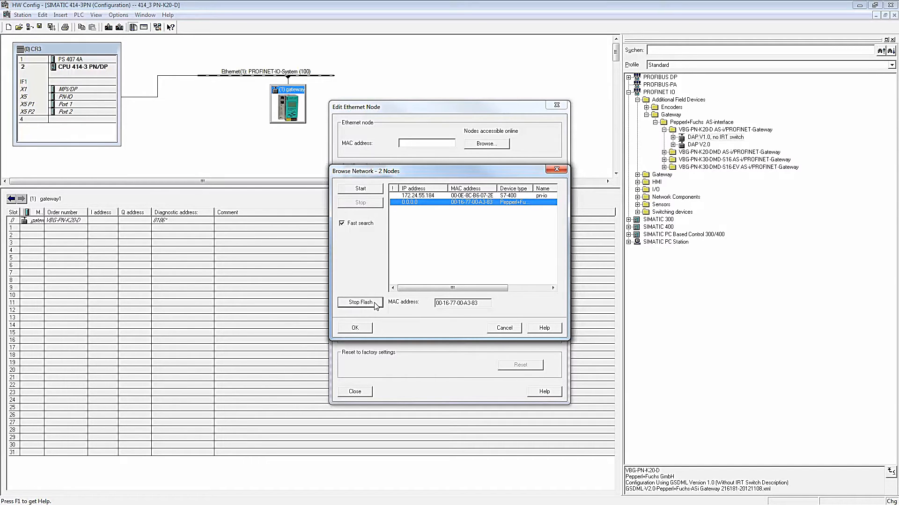
click(359, 302)
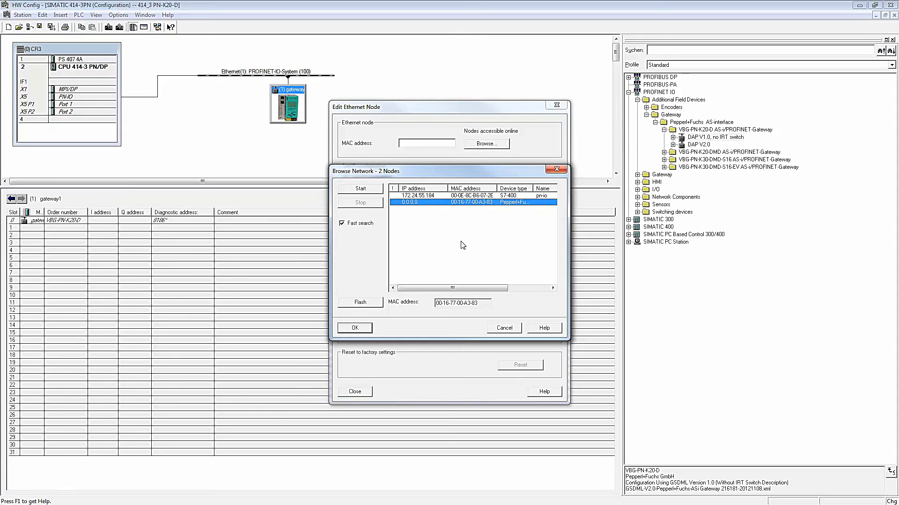
mouse_move(464, 209)
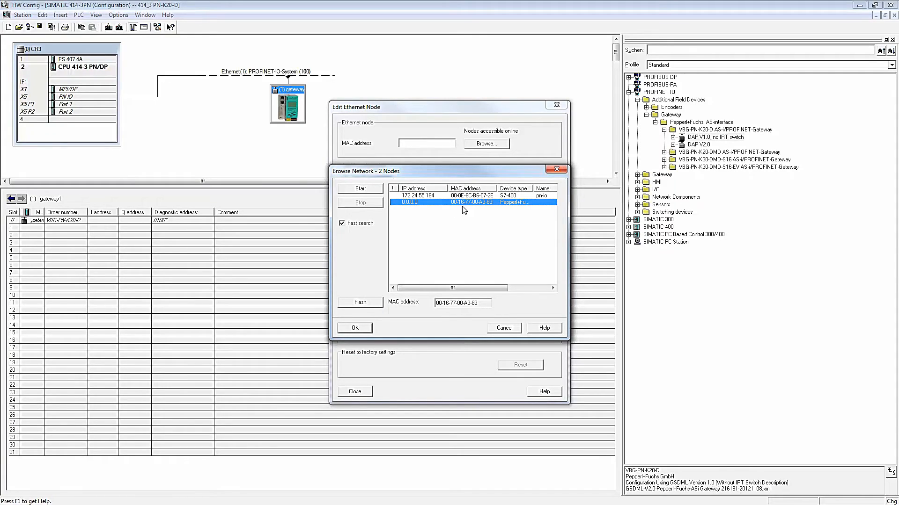
click(354, 328)
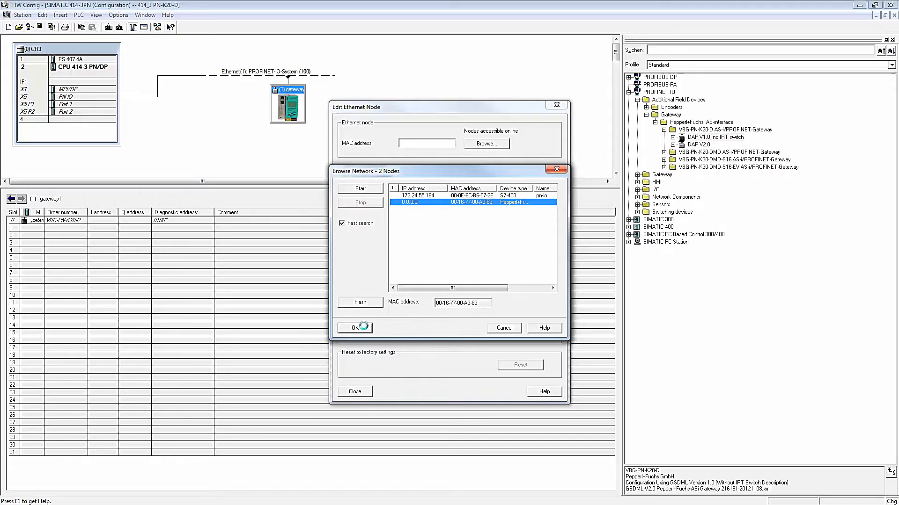
Assign the device name gateway1 online to the gateway at MAC 00-16-77-00-A3-83.
click(354, 328)
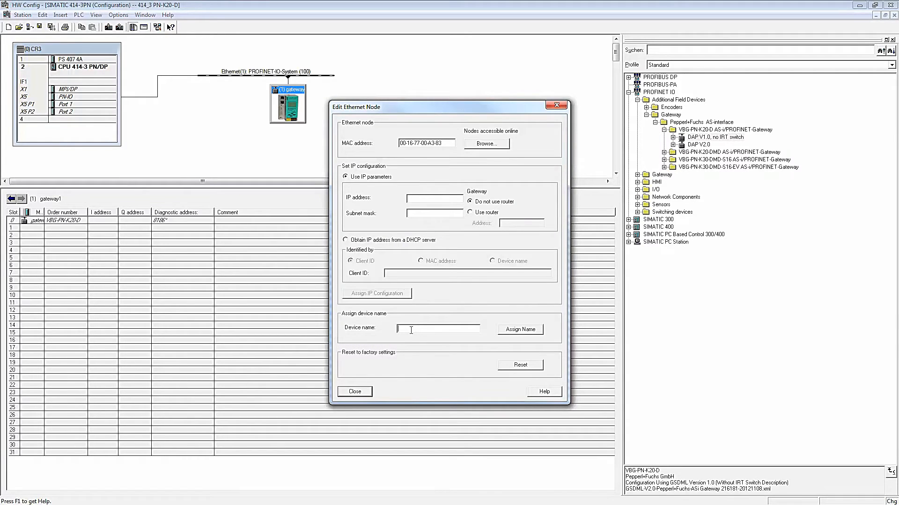
text(gateway1)
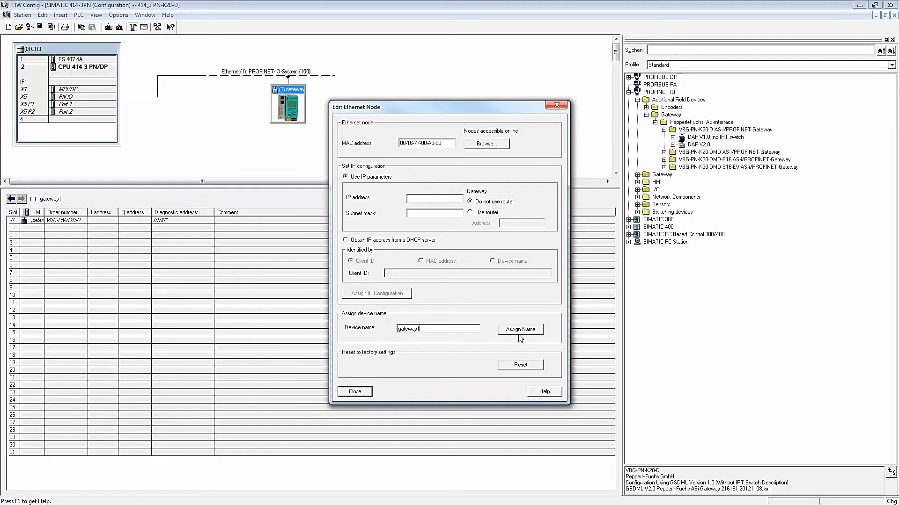
click(354, 391)
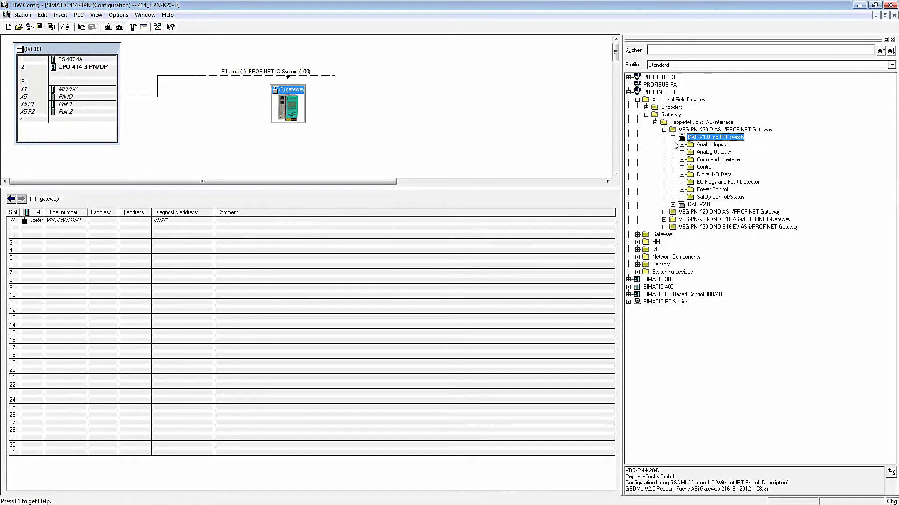
Fill gateway1's slot 1 with 32 B. DIO and slot 2 with Flags + Fault Det.
click(682, 174)
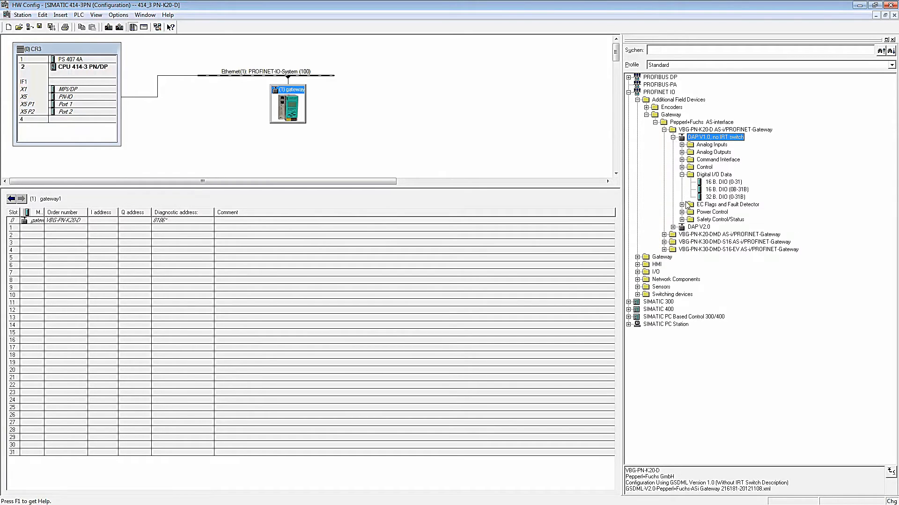
click(683, 204)
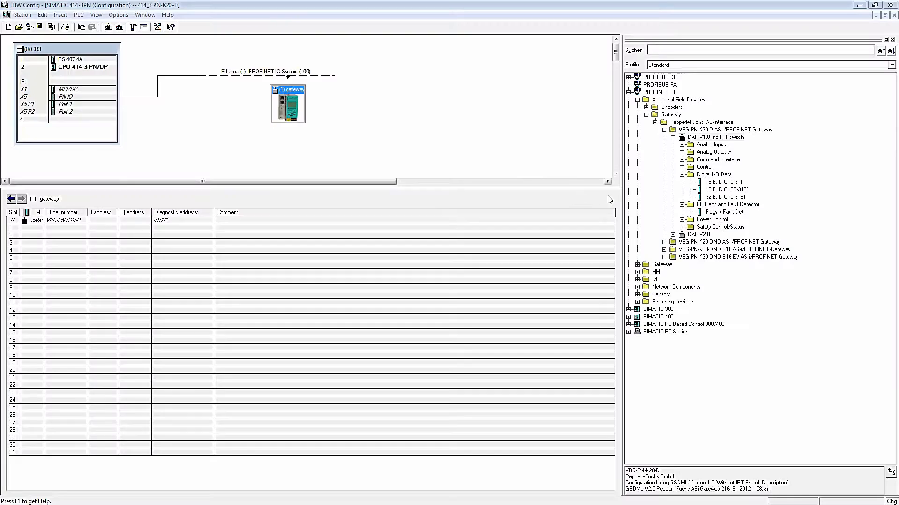
click(715, 197)
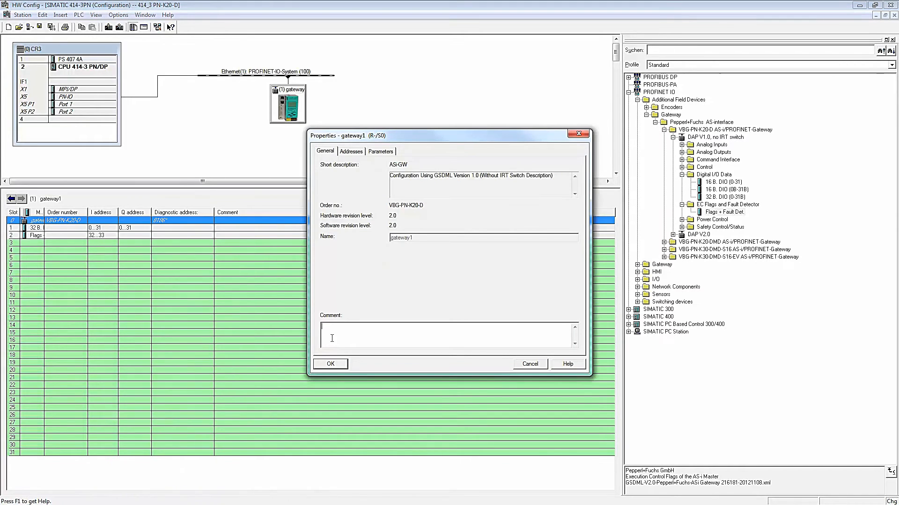
Review the AS-i Circuit 1 parameters of gateway1 and close its properties with OK.
click(380, 151)
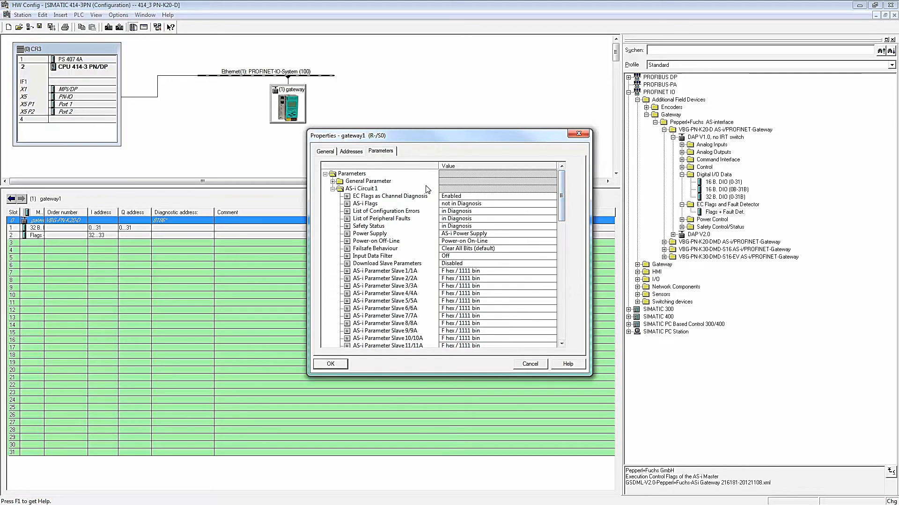
click(329, 364)
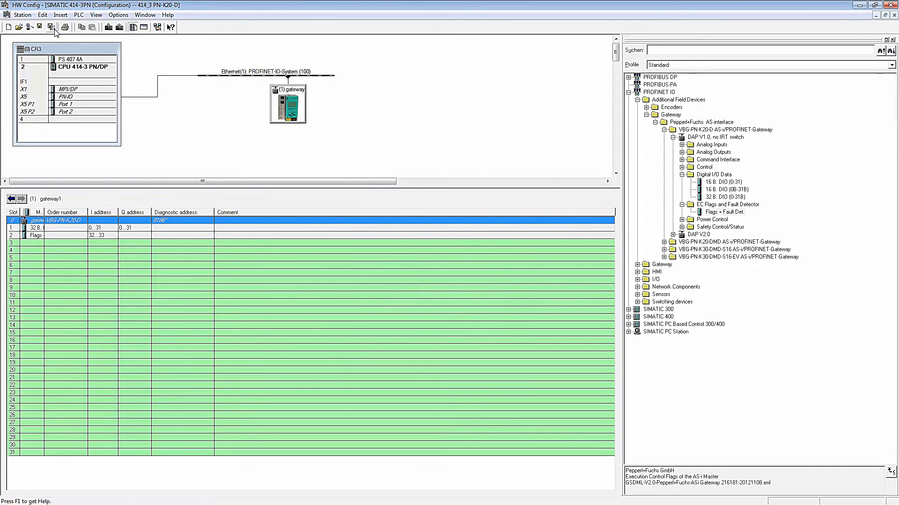
mouse_move(109, 27)
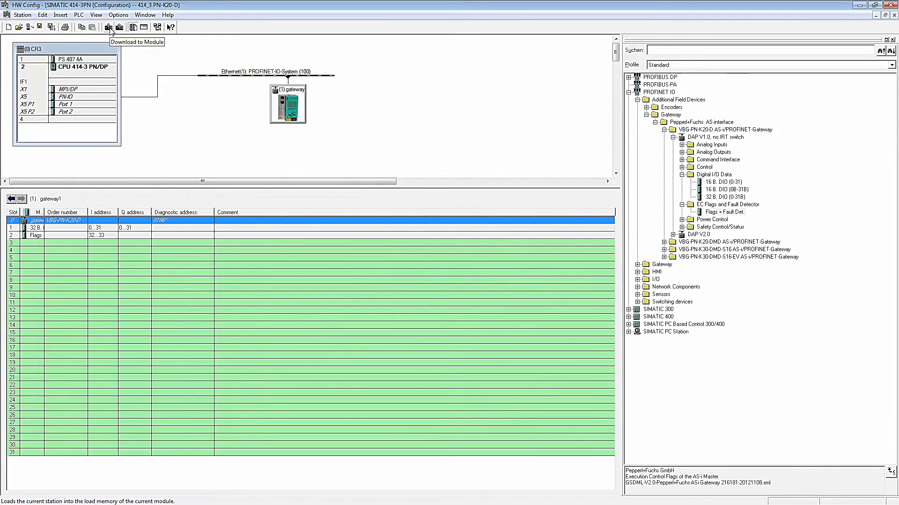
Start the download to module, listing CPU 414-3 PN/DP as the target.
click(109, 26)
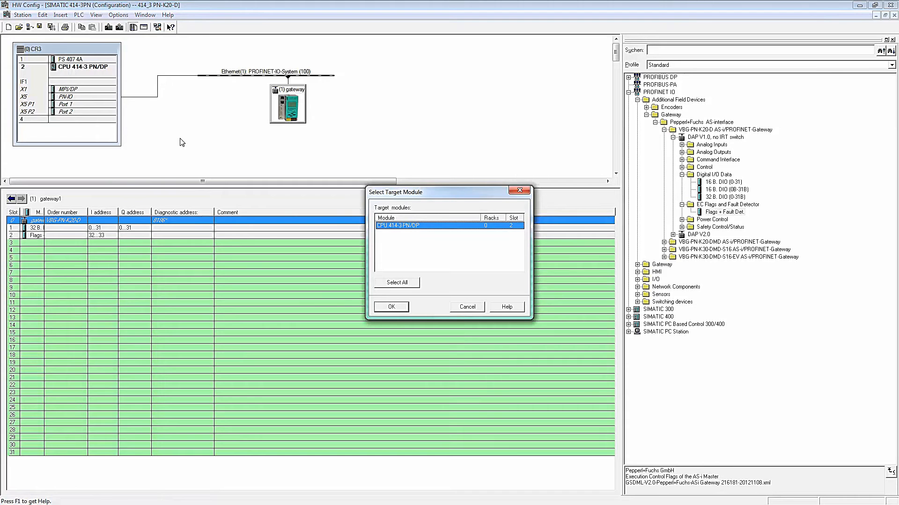